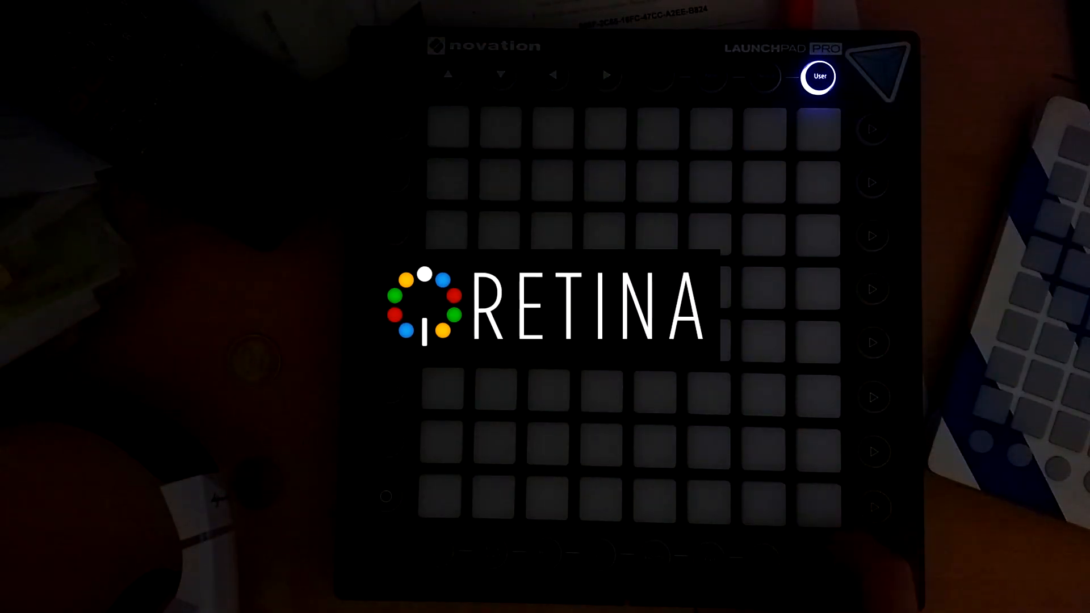
left_click(448, 75)
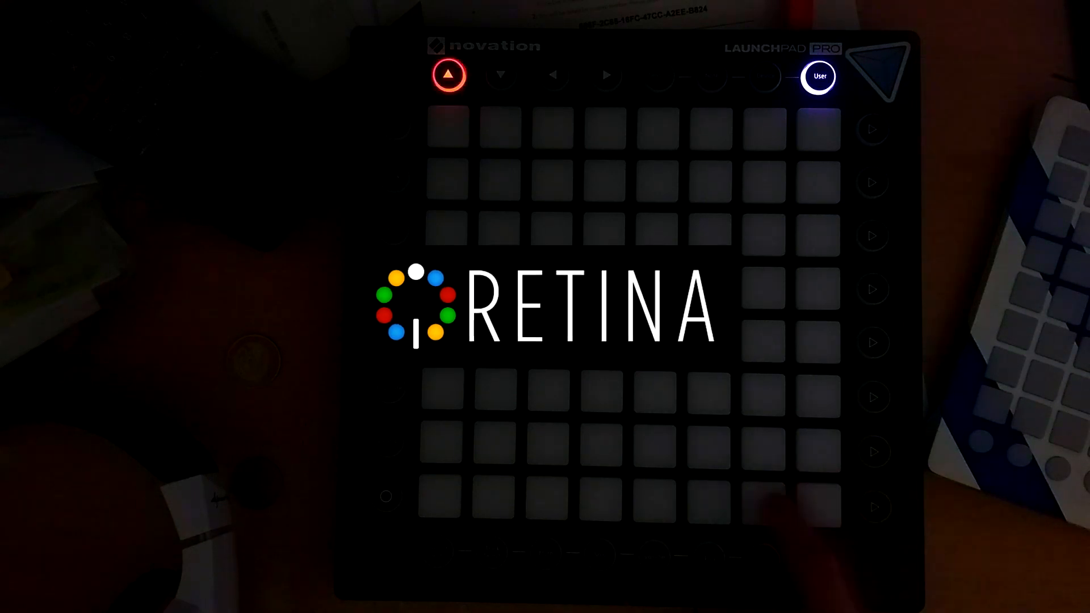